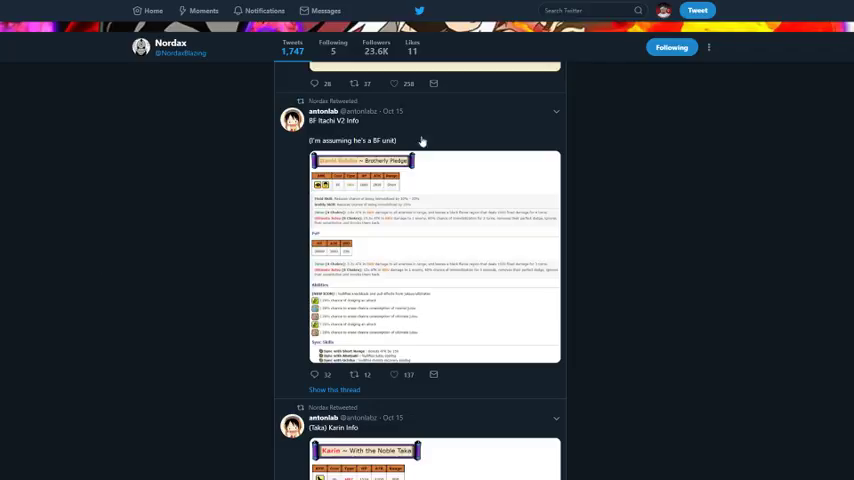
Step: Scroll the feed to the retweeted 'BF Itachi V2 Info' post and view its image full-size
scroll(up, 3)
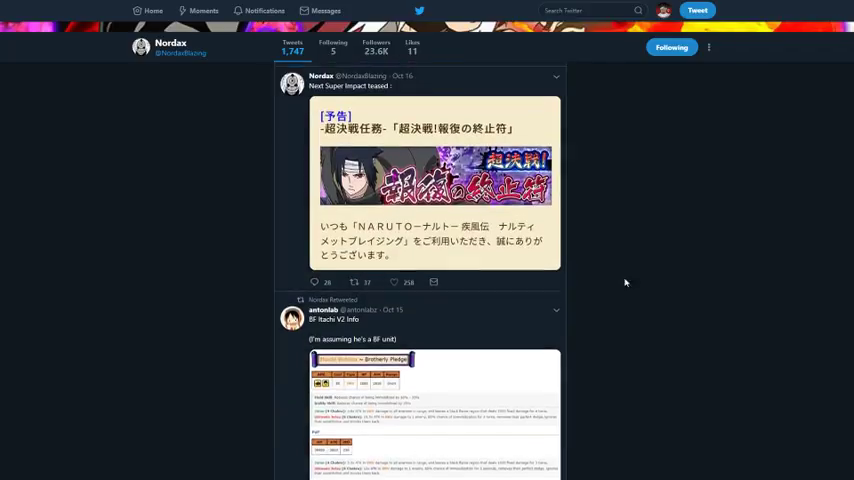
scroll(up, 3)
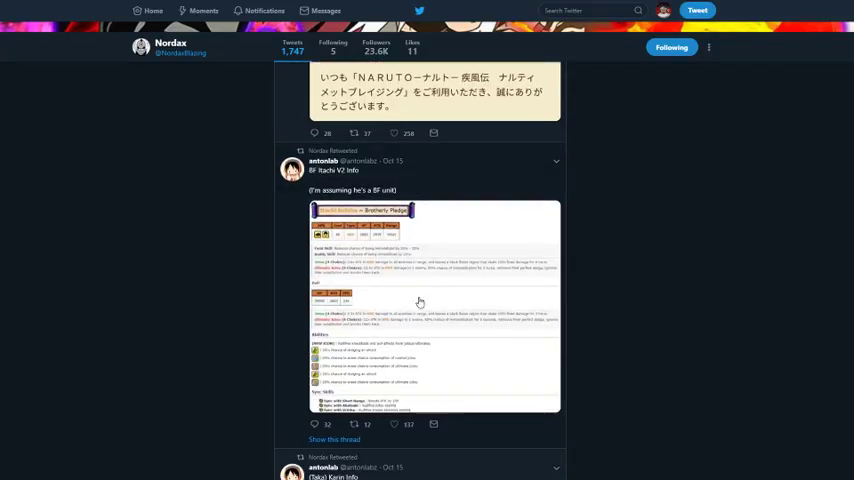
click(434, 300)
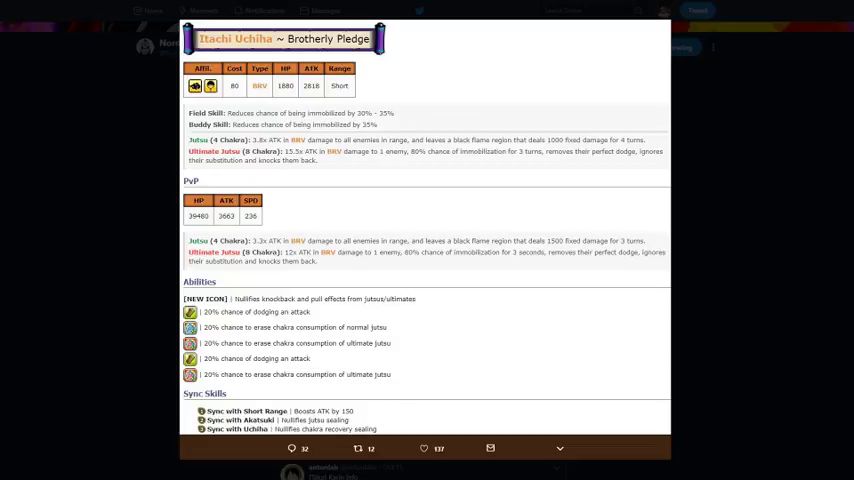